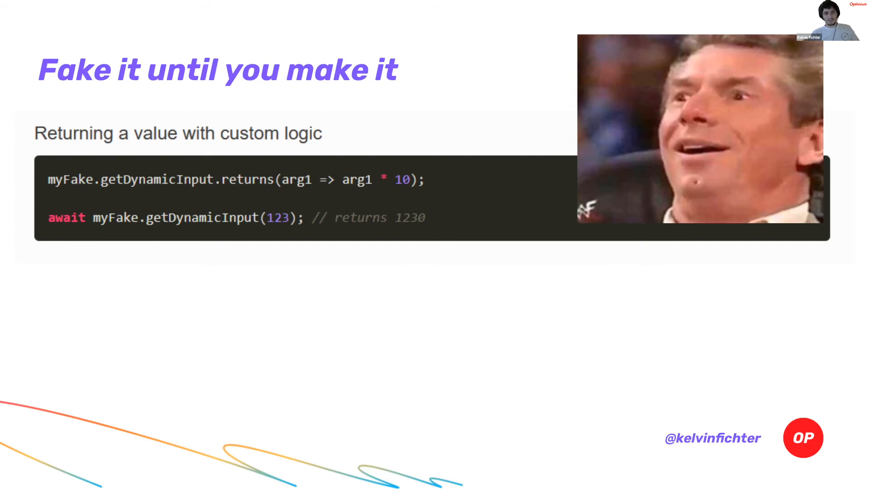
mouse_move(252, 199)
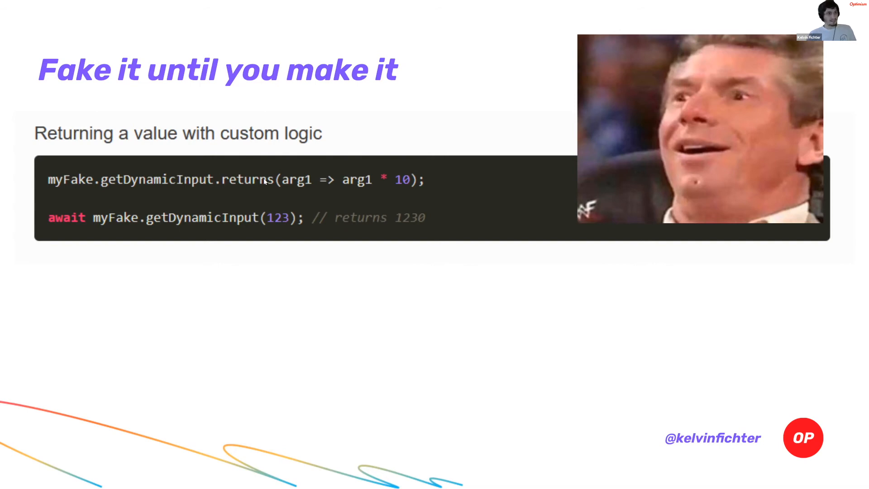
mouse_move(292, 237)
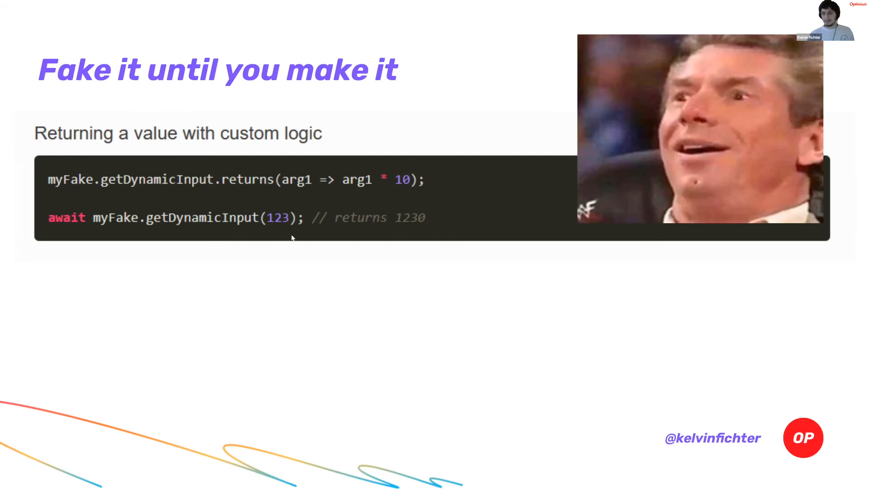